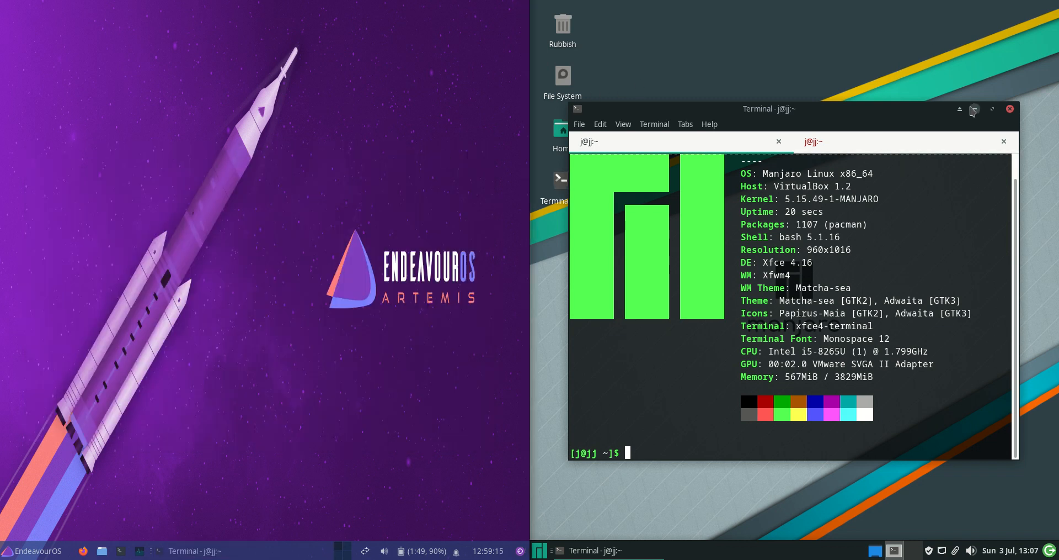
Step: Minimize the Manjaro terminal window showing neofetch output
{"action": "left_click", "coordinate": [973, 109]}
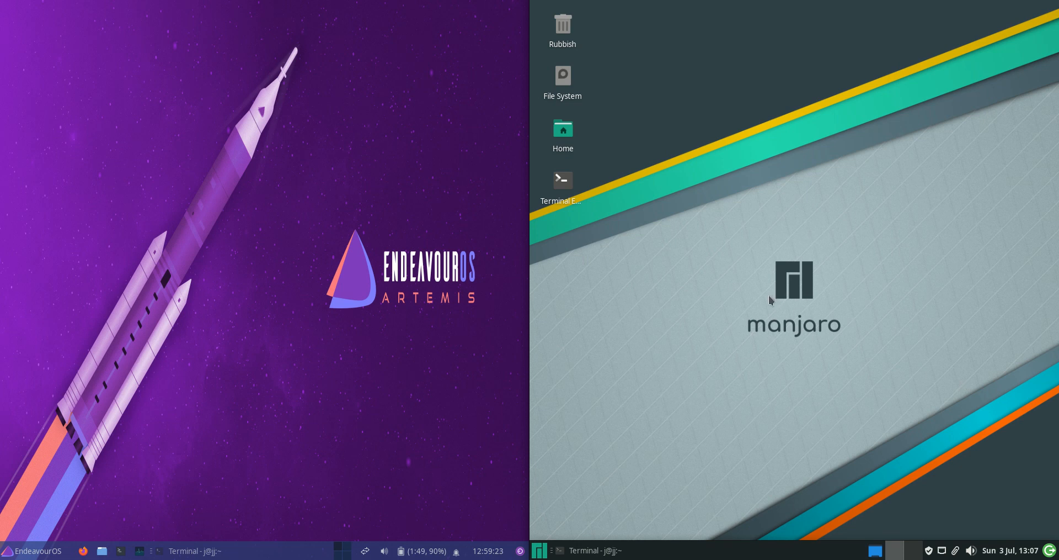
{"action": "mouse_move", "coordinate": [288, 204]}
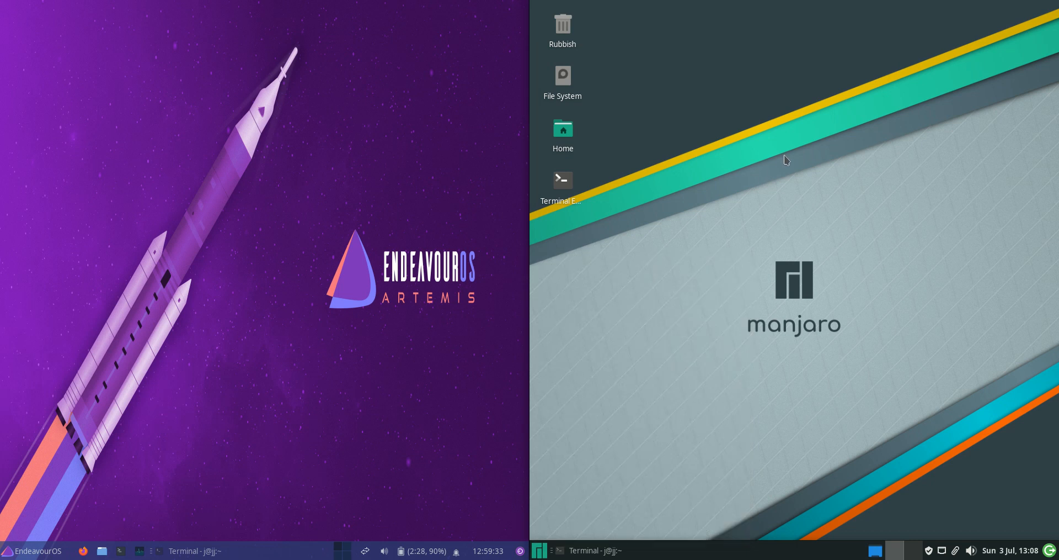
{"action": "mouse_move", "coordinate": [408, 277]}
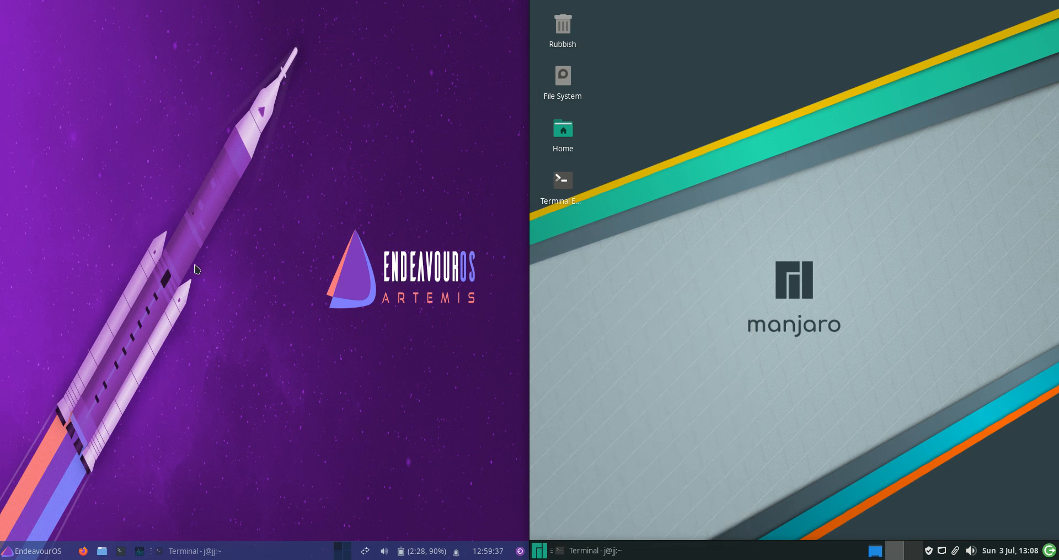
{"action": "mouse_move", "coordinate": [244, 384]}
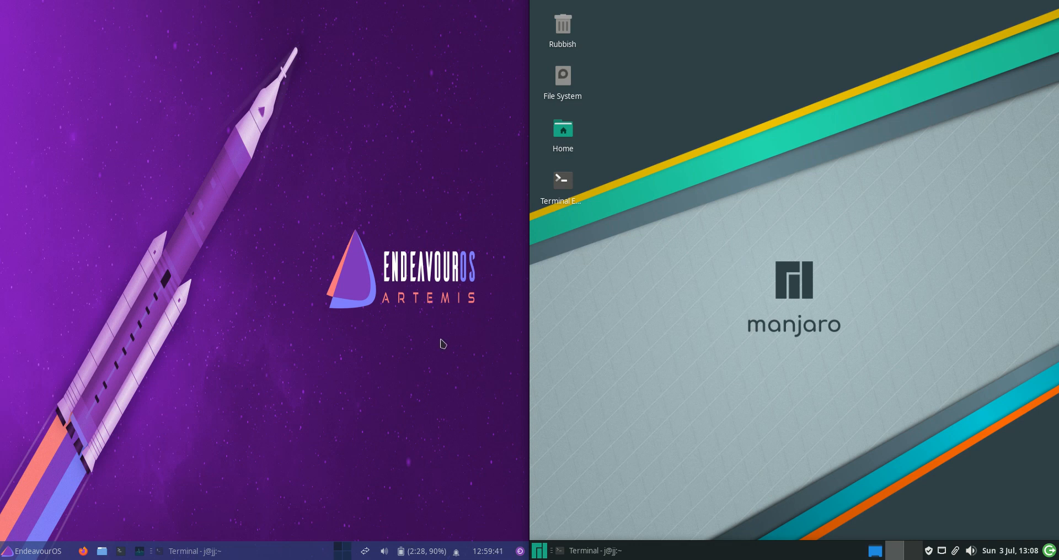
{"action": "mouse_move", "coordinate": [264, 390]}
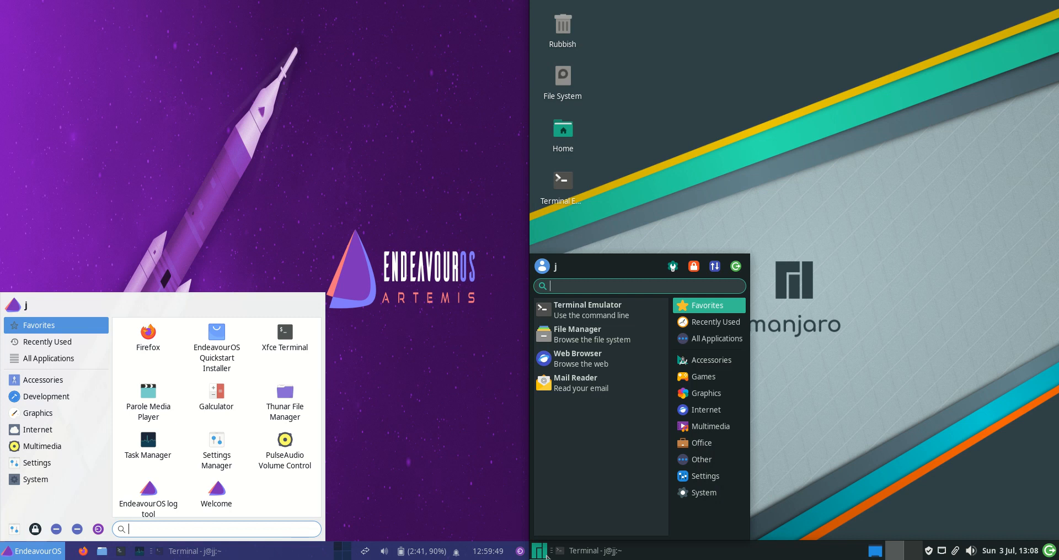
{"action": "mouse_move", "coordinate": [97, 353]}
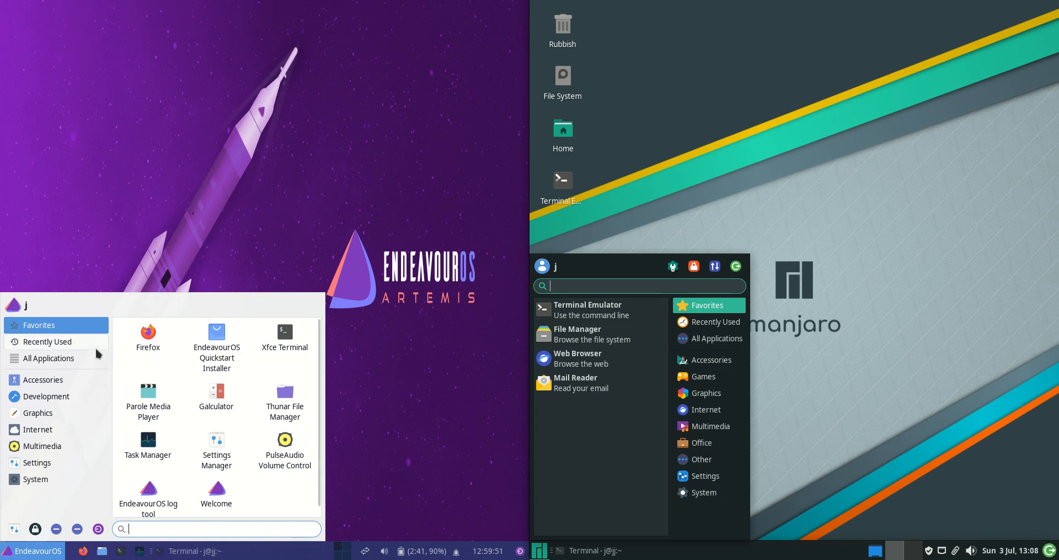
Step: Show the Multimedia category in both the EndeavourOS and Manjaro Whisker Menus
{"action": "left_click", "coordinate": [37, 412]}
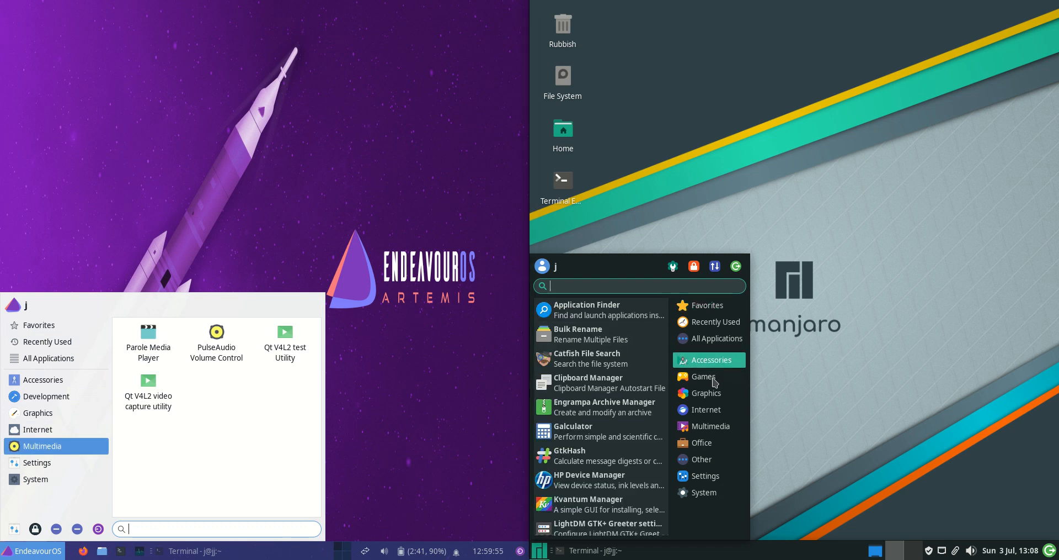
{"action": "left_click", "coordinate": [710, 426]}
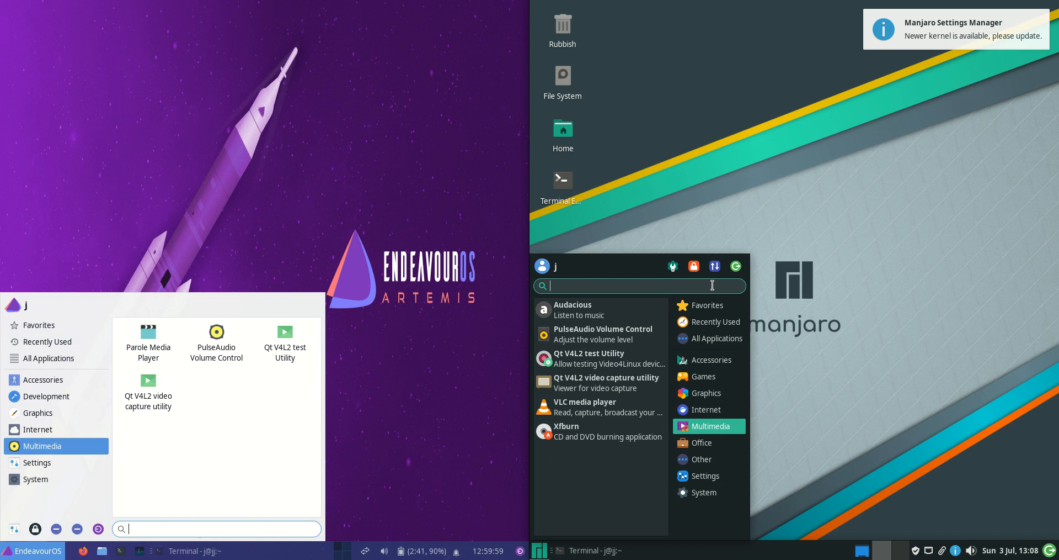
{"action": "mouse_move", "coordinate": [684, 280]}
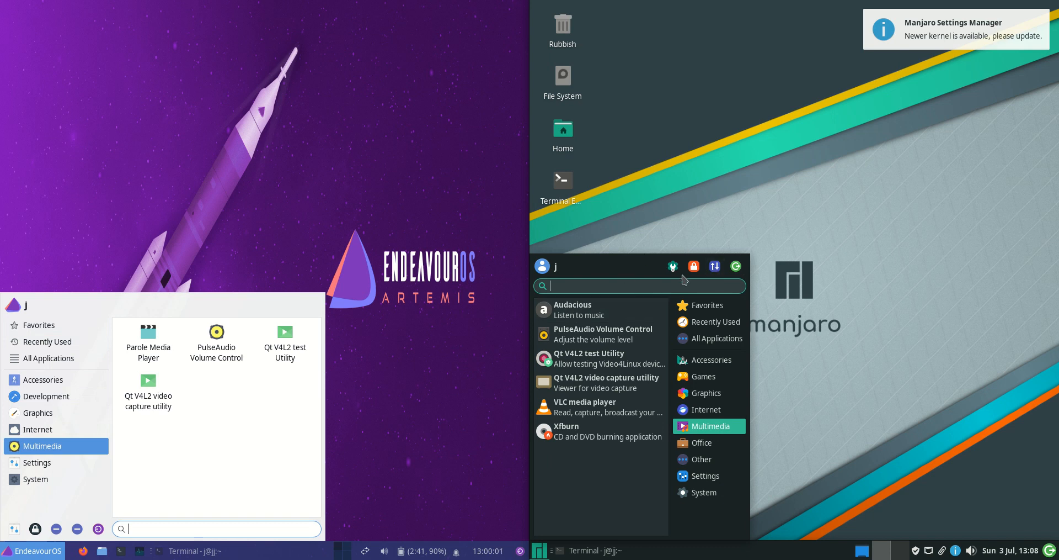
{"action": "mouse_move", "coordinate": [198, 478]}
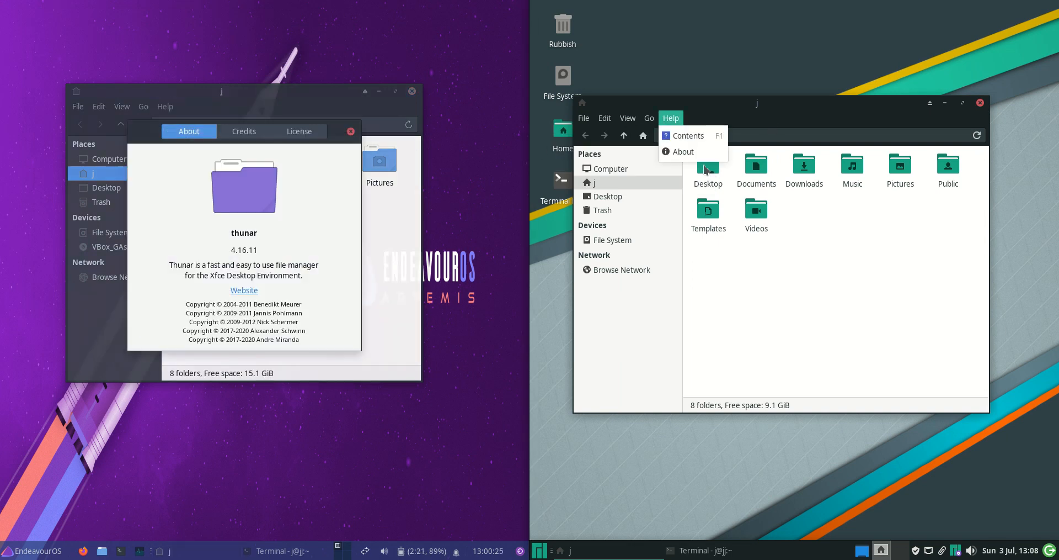
Step: Open Manjaro Thunar's About information and close the EndeavourOS Thunar About dialog
{"action": "left_click", "coordinate": [683, 151]}
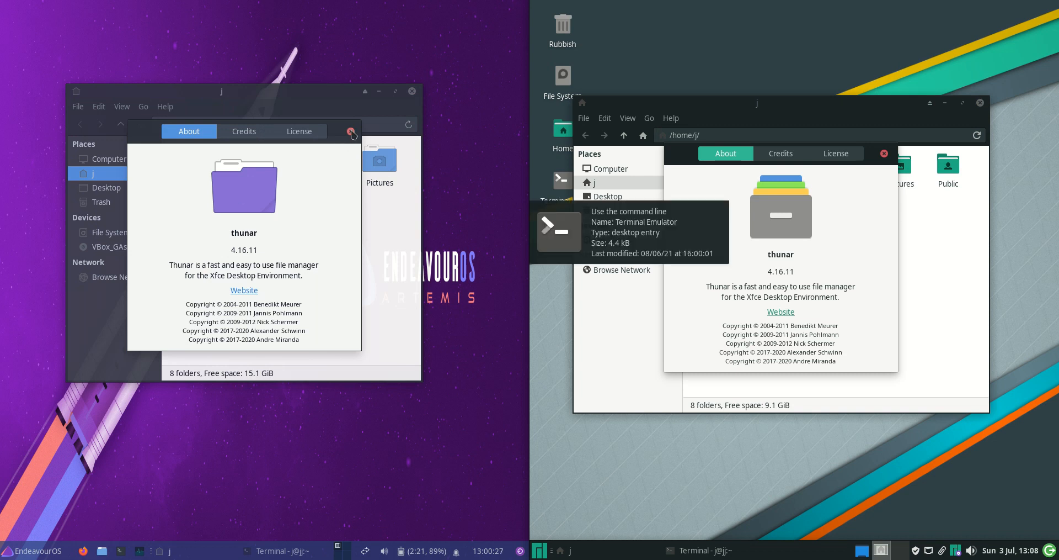
{"action": "left_click", "coordinate": [351, 131]}
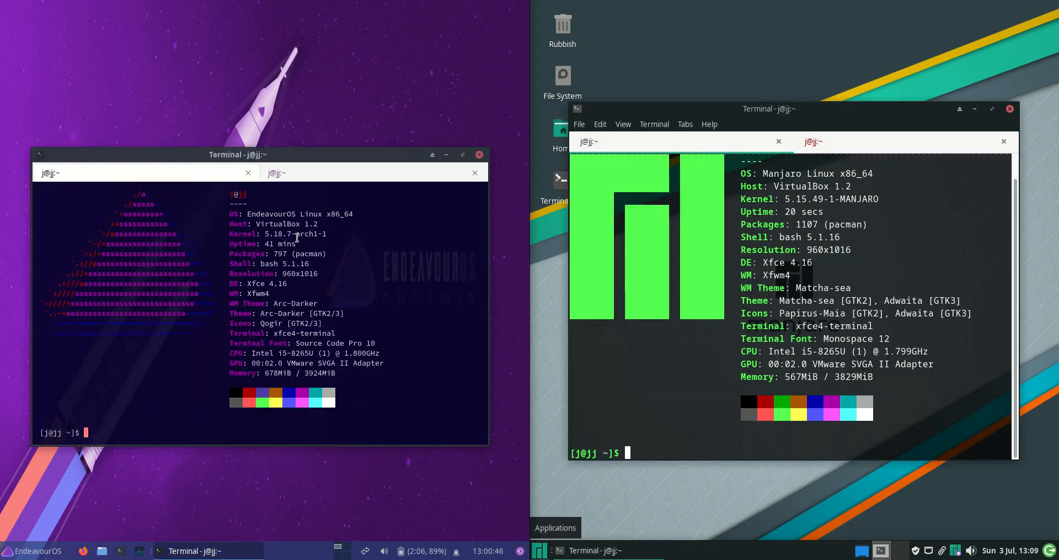
Step: Highlight the kernel versions 5.15.49-1-MANJARO and 5.18.7-arch1-1 in both terminals
{"action": "double_click", "coordinate": [284, 233]}
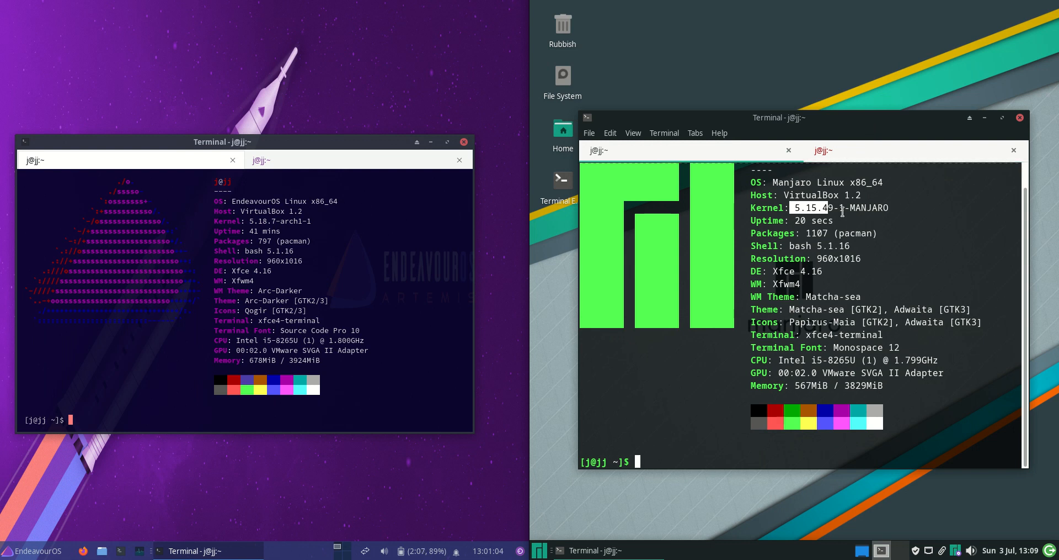
{"action": "mouse_move", "coordinate": [318, 148]}
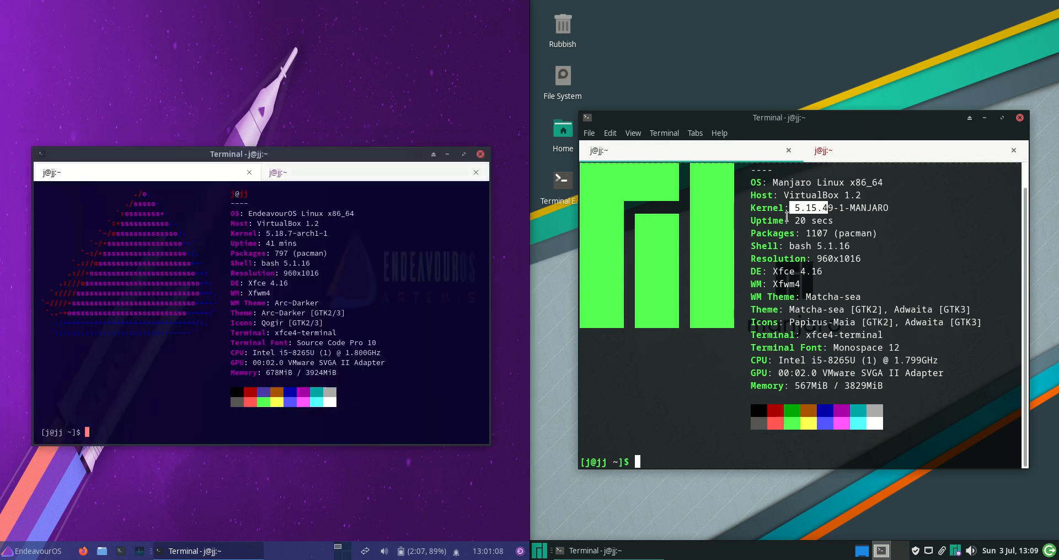
{"action": "mouse_move", "coordinate": [560, 227]}
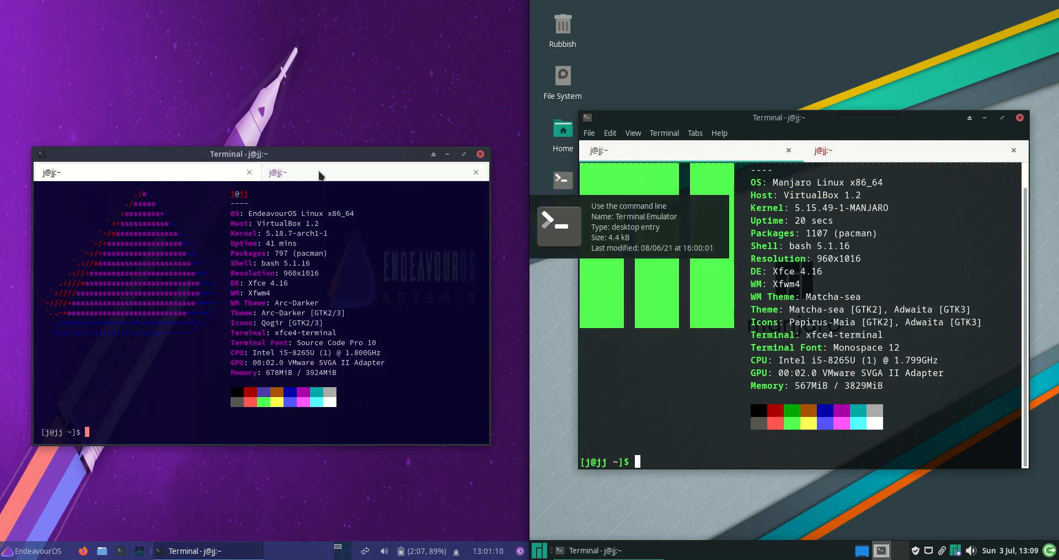
{"action": "left_click_drag", "start_coordinate": [277, 233], "coordinate": [307, 233]}
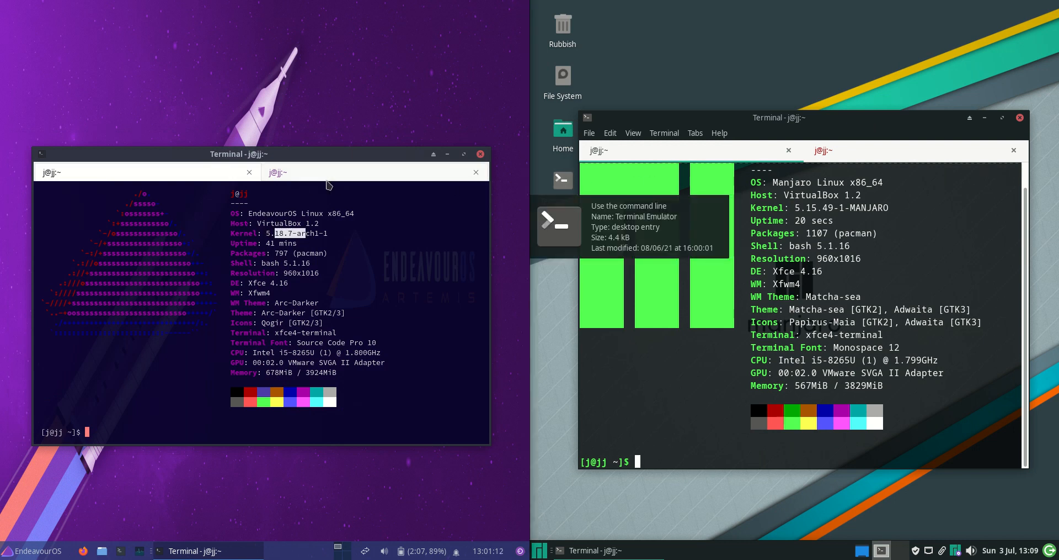